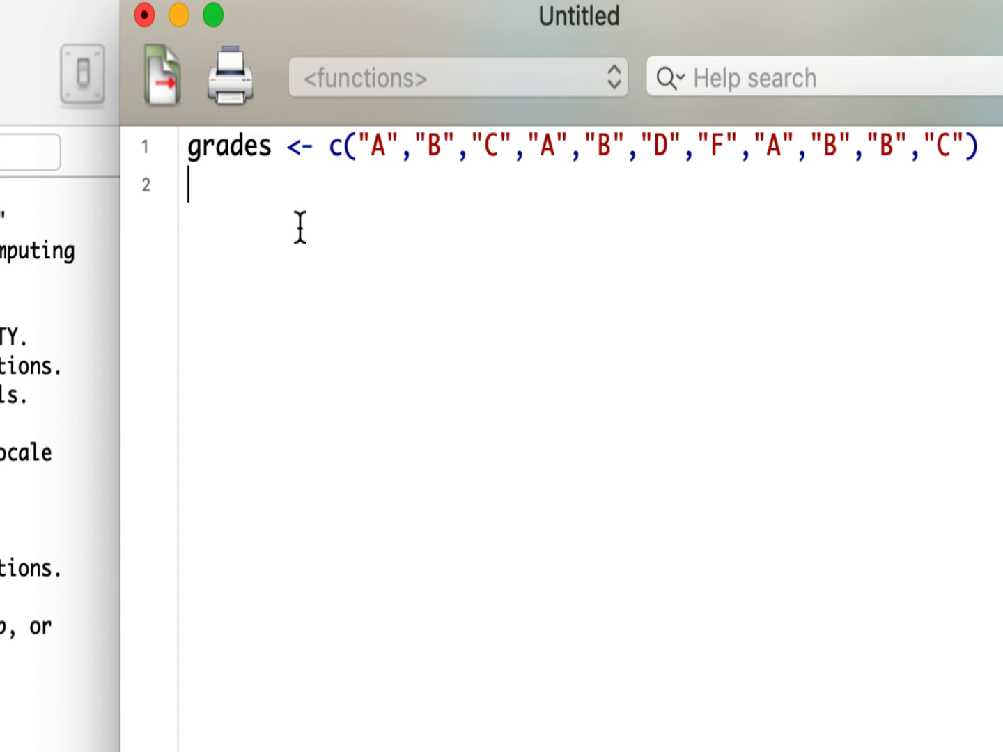
Add script lines tab <- table(grades) and tab to store and print the grade counts.
text(table)
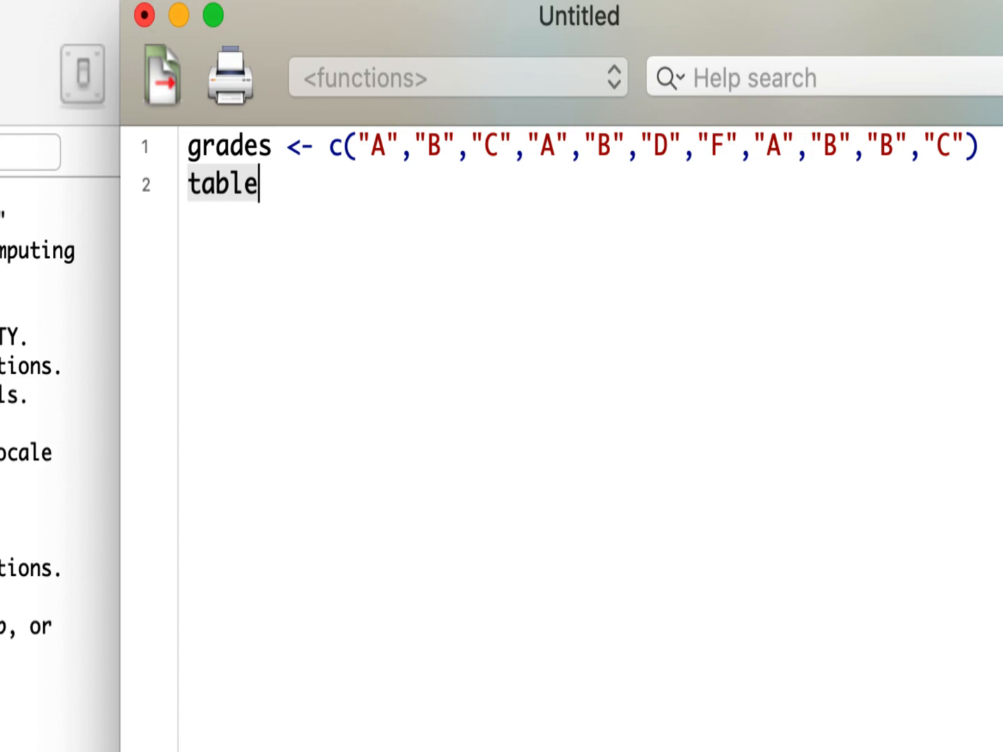
text((grades))
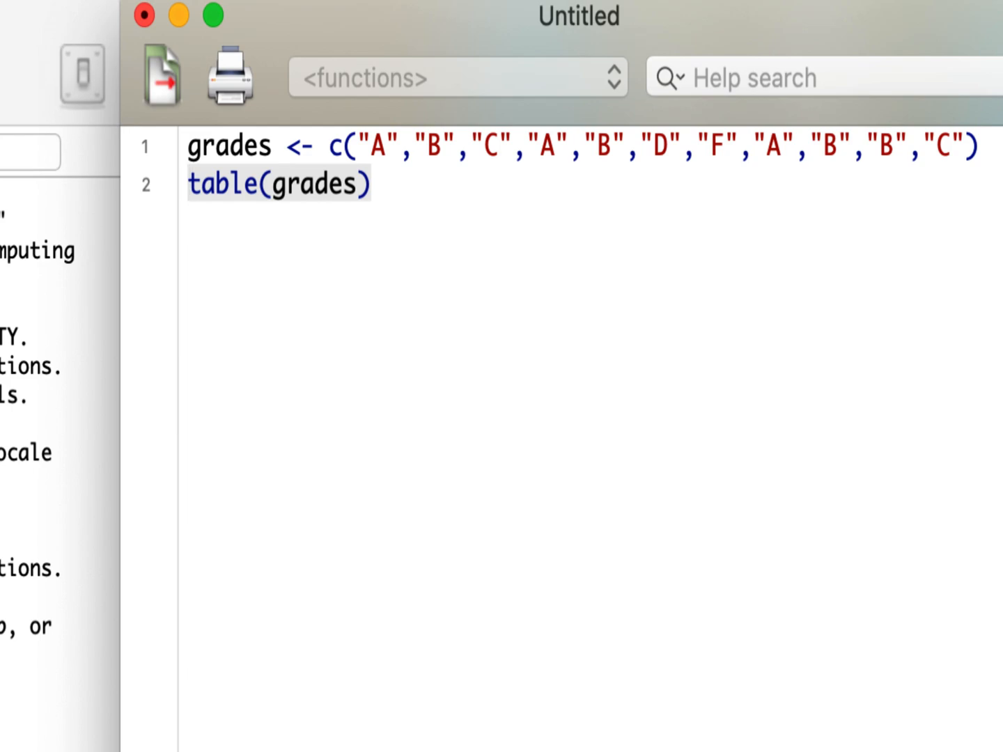
text(tab <-)
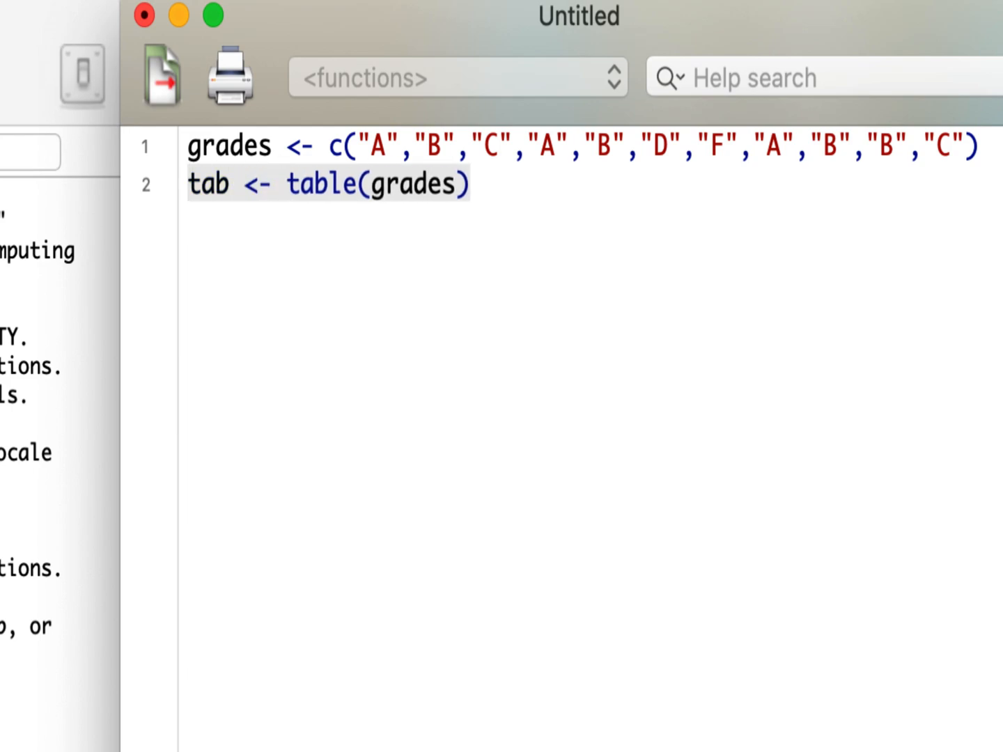
text(tab)
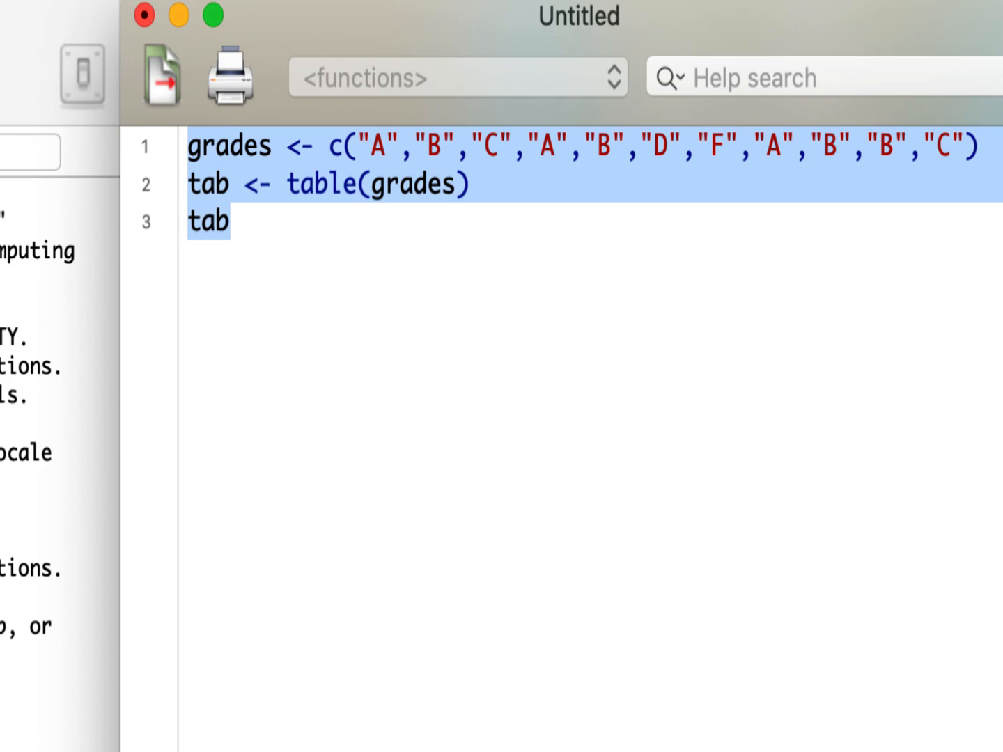
mouse_move(100, 260)
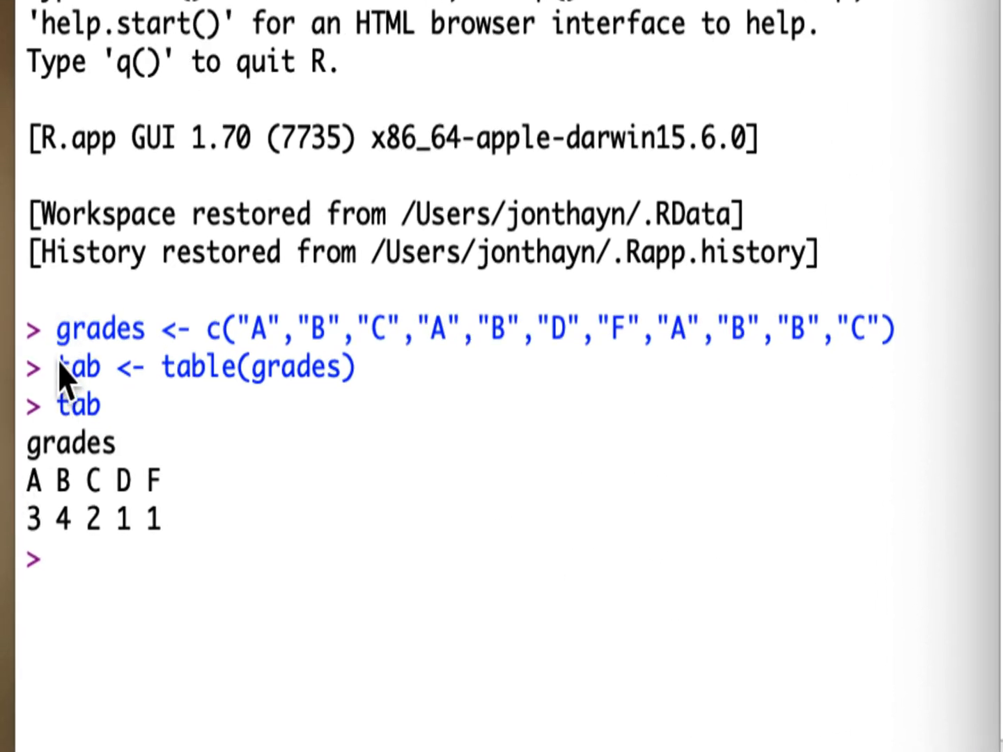
mouse_move(98, 410)
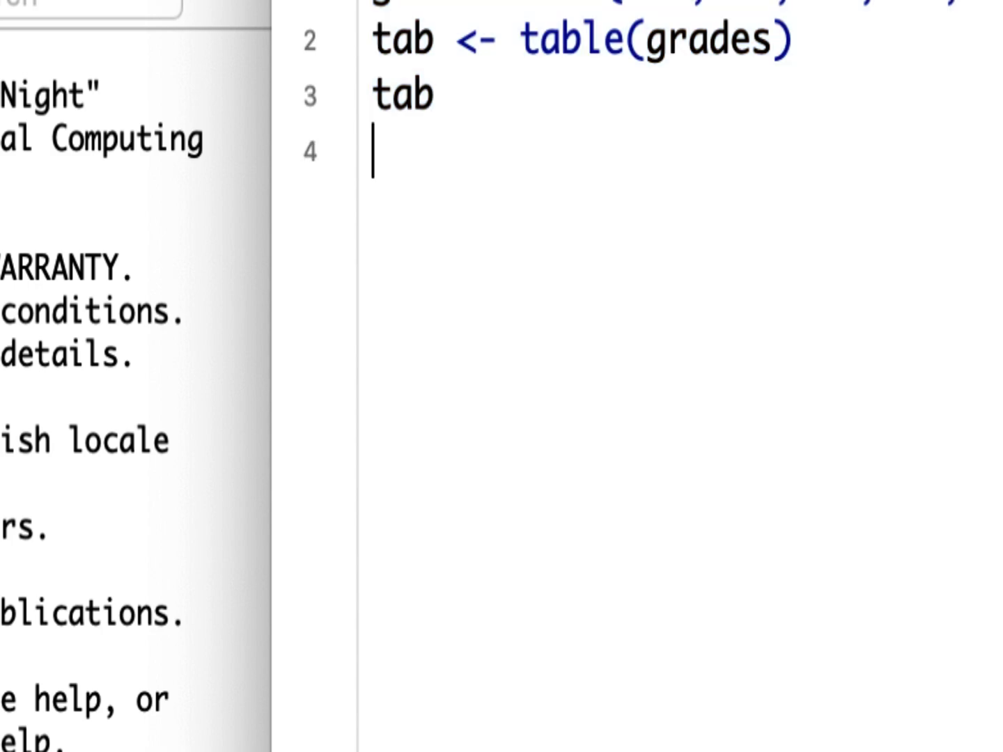
Plot barplot(tab), enlarge the Quartz chart window, and begin wrapping tab in sort().
text(barplot(t)
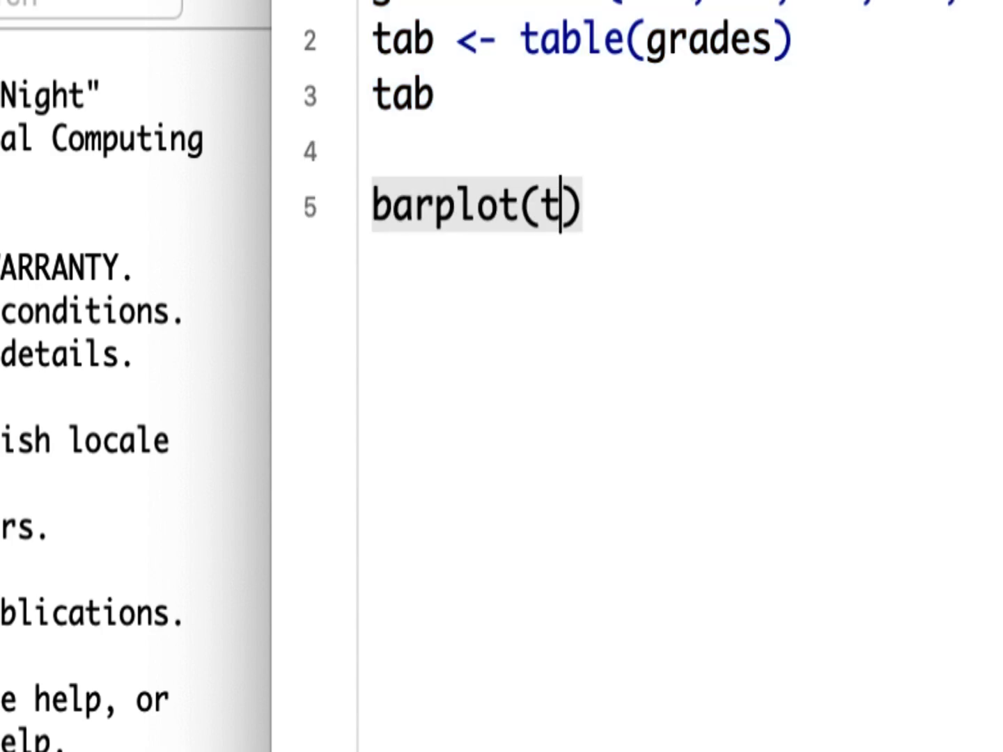
text(ab)
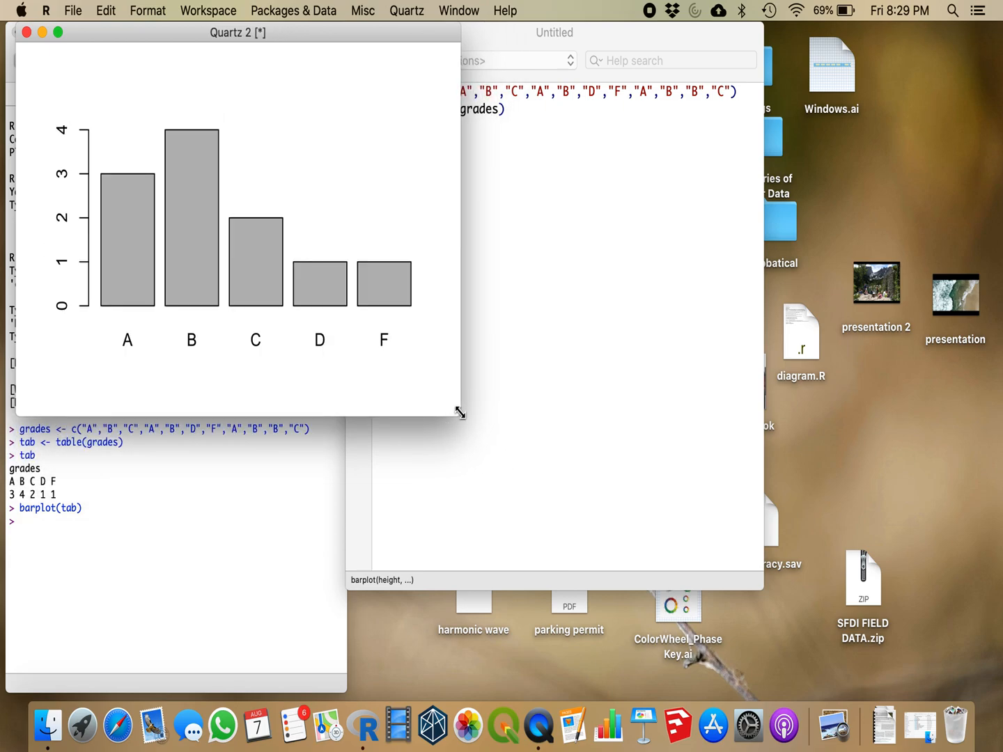
drag(460, 411, 488, 539)
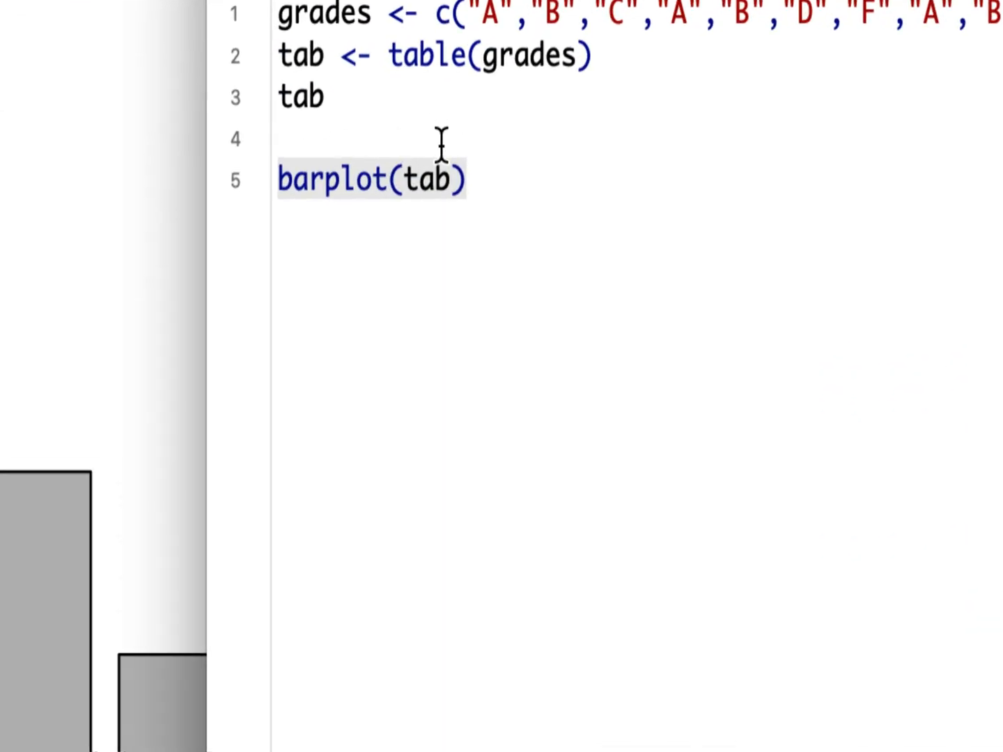
text(sort())
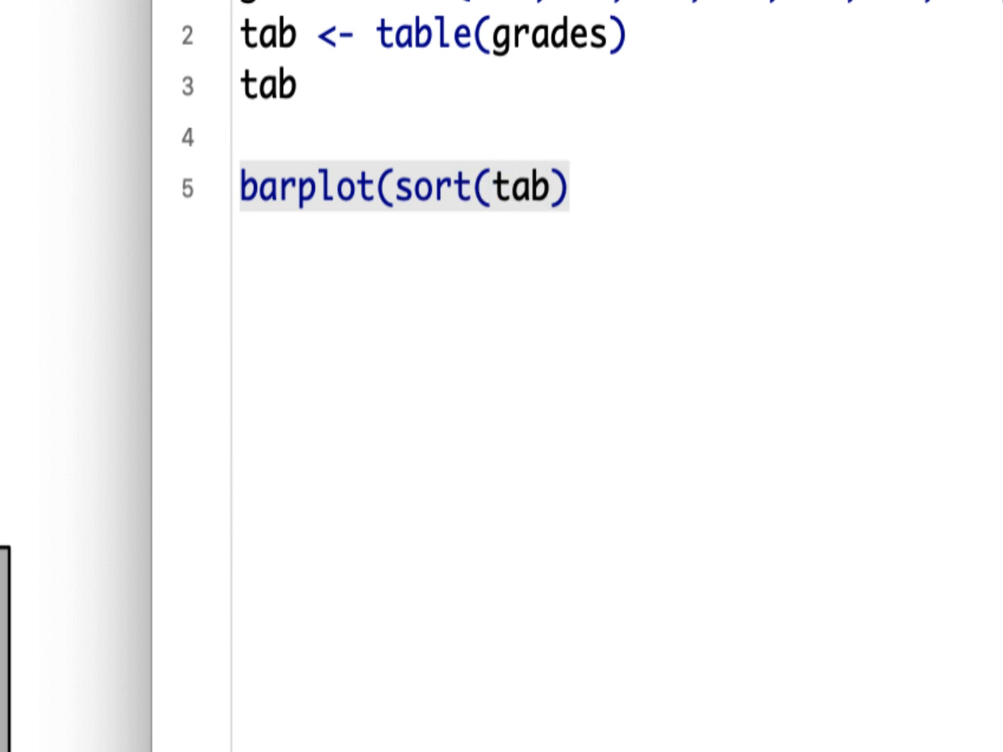
Change the line to barplot(sort(tab), col="lightblue") for ascending light-blue bars D, F, C, A, B.
text())
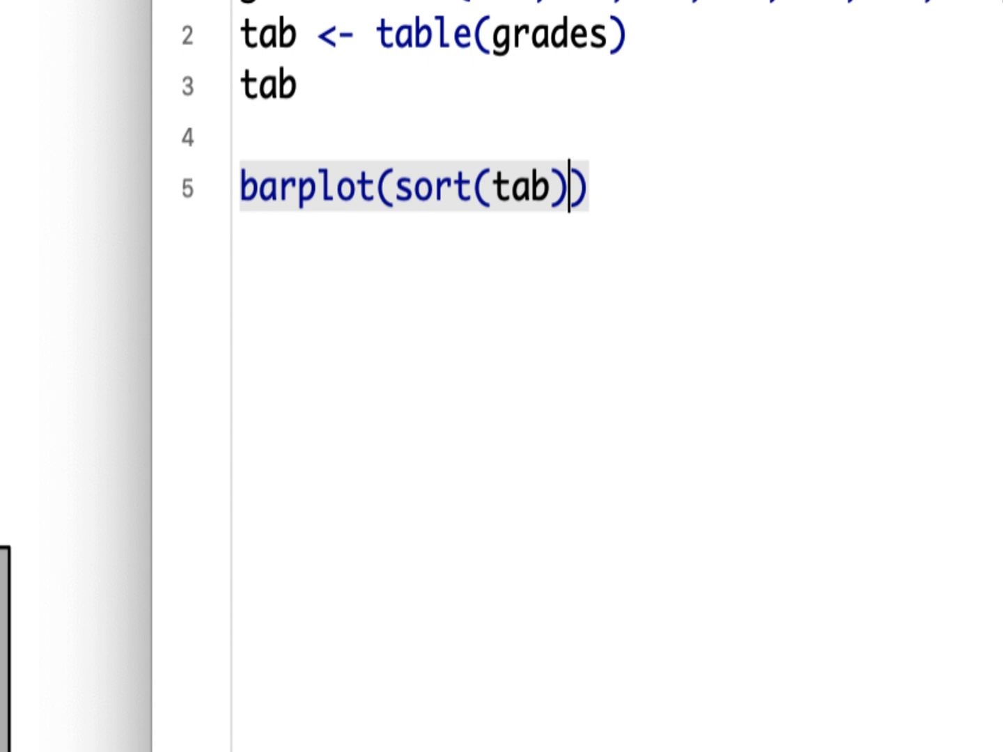
text(,col)
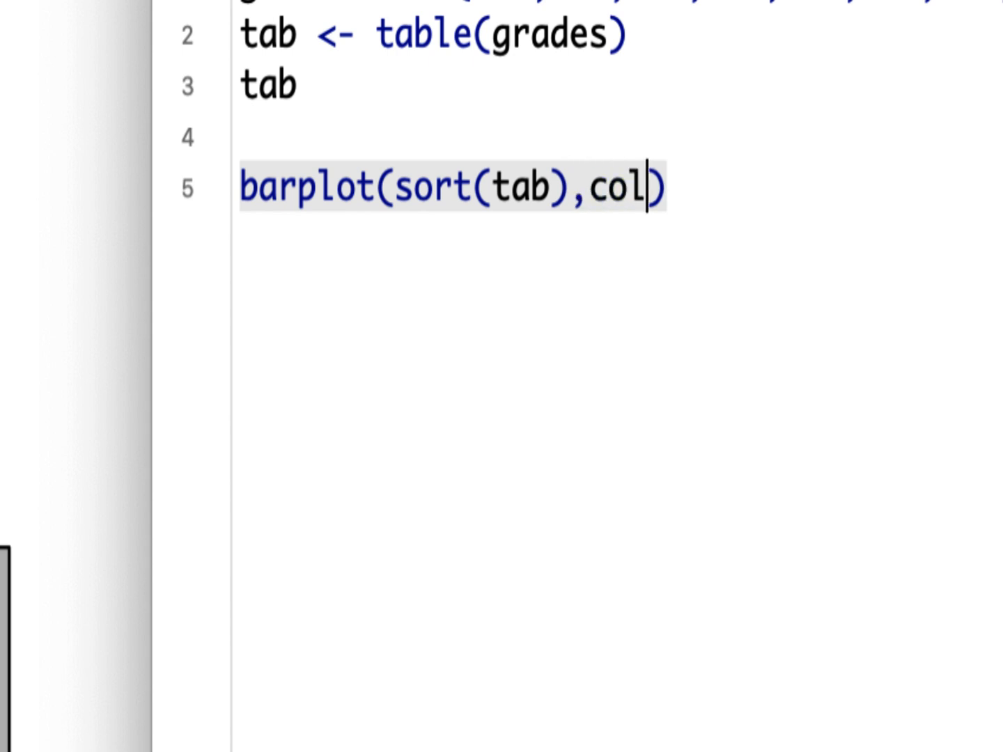
text(="")
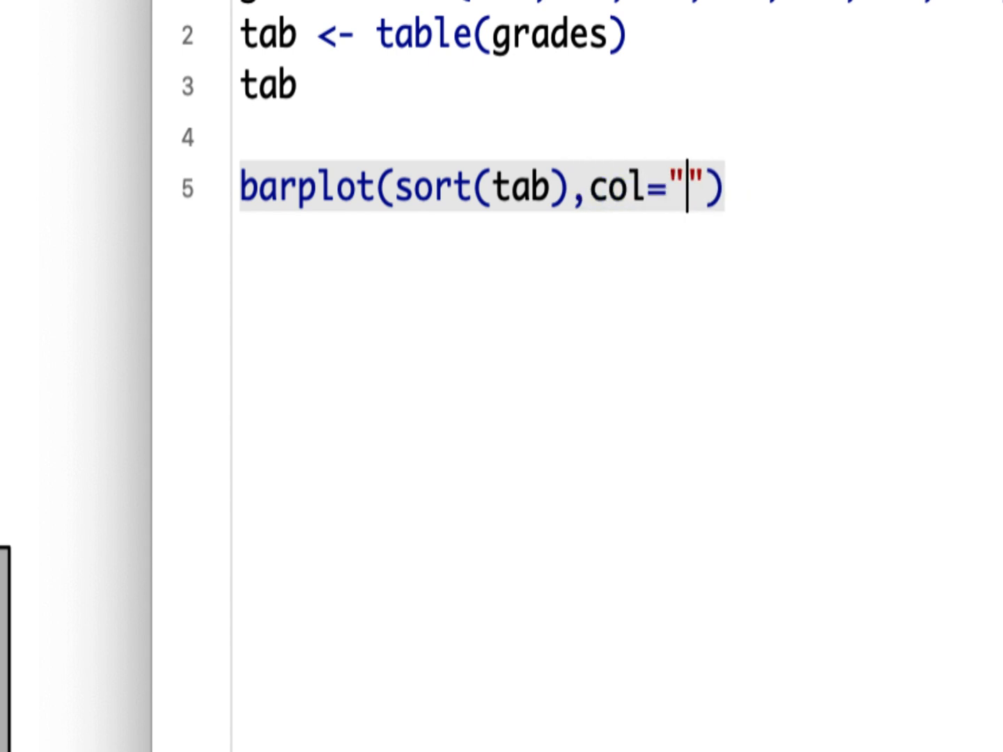
text(lightblue"))
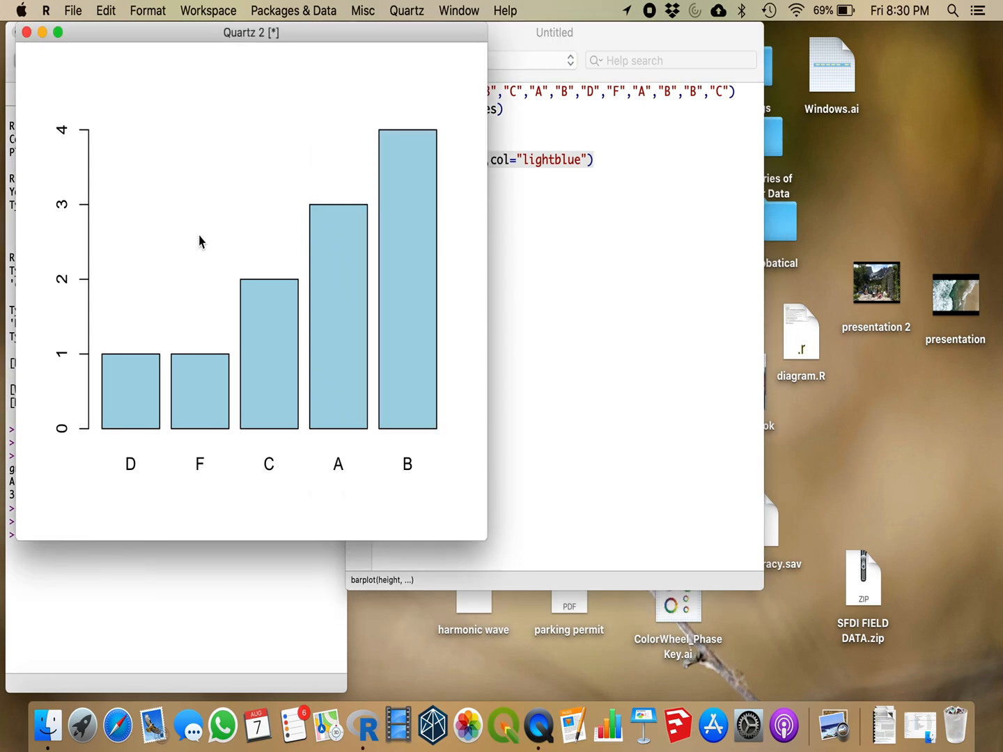
drag(250, 32, 255, 11)
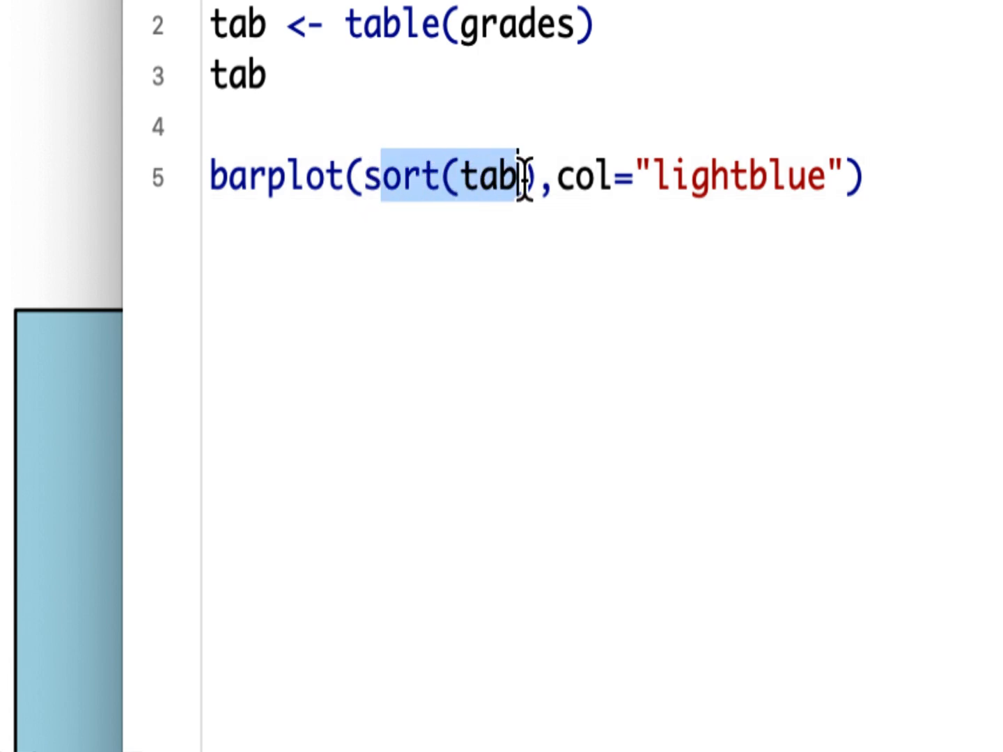
Add decreasing=F inside sort(), then change it to decreasing=T.
text(,d)
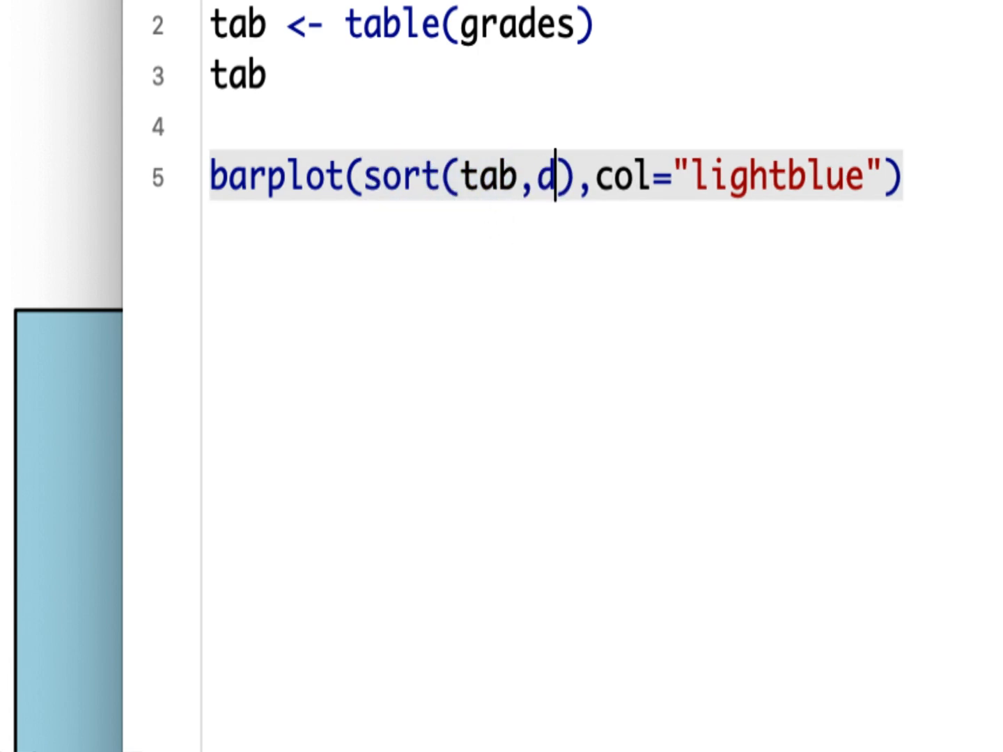
text(ecreasing)
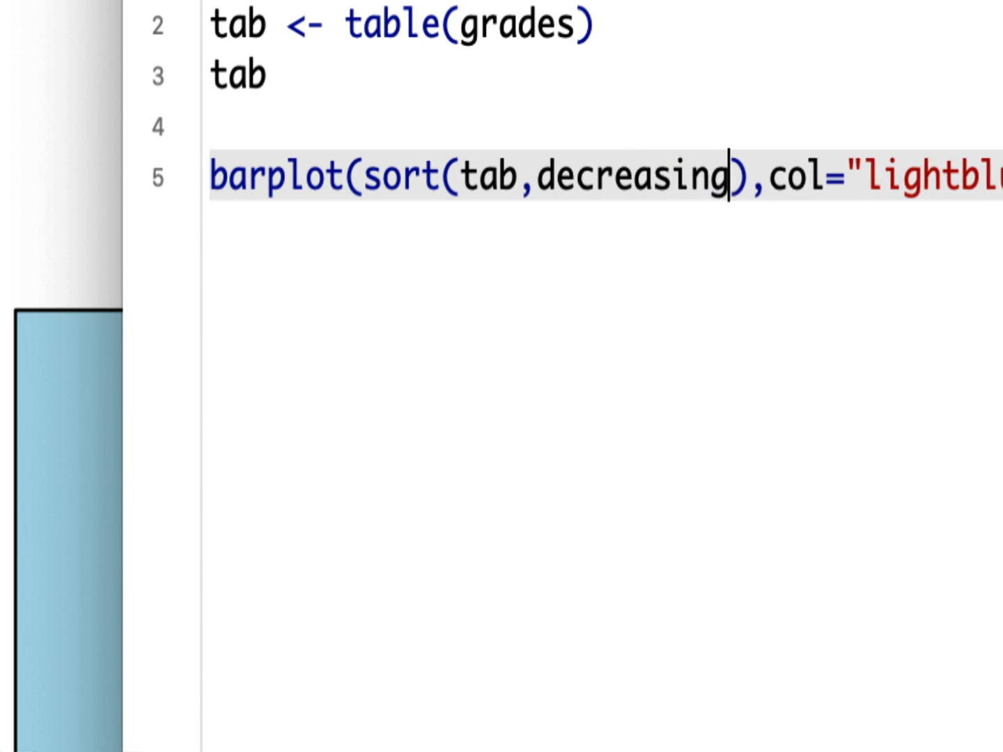
text(=F)
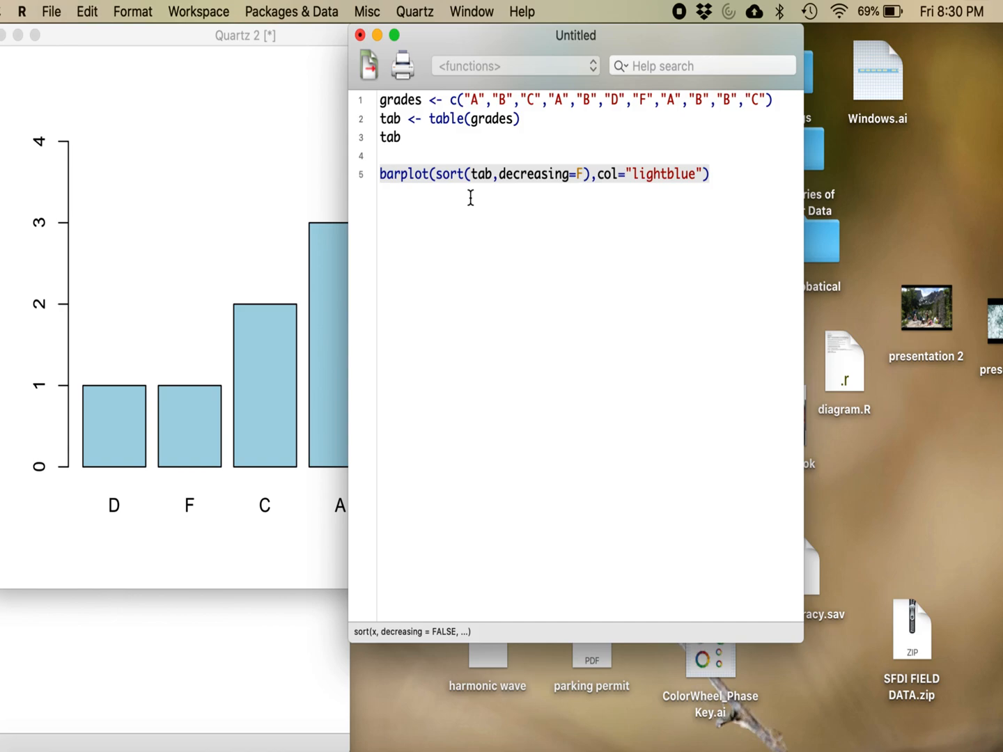
key(backspace)
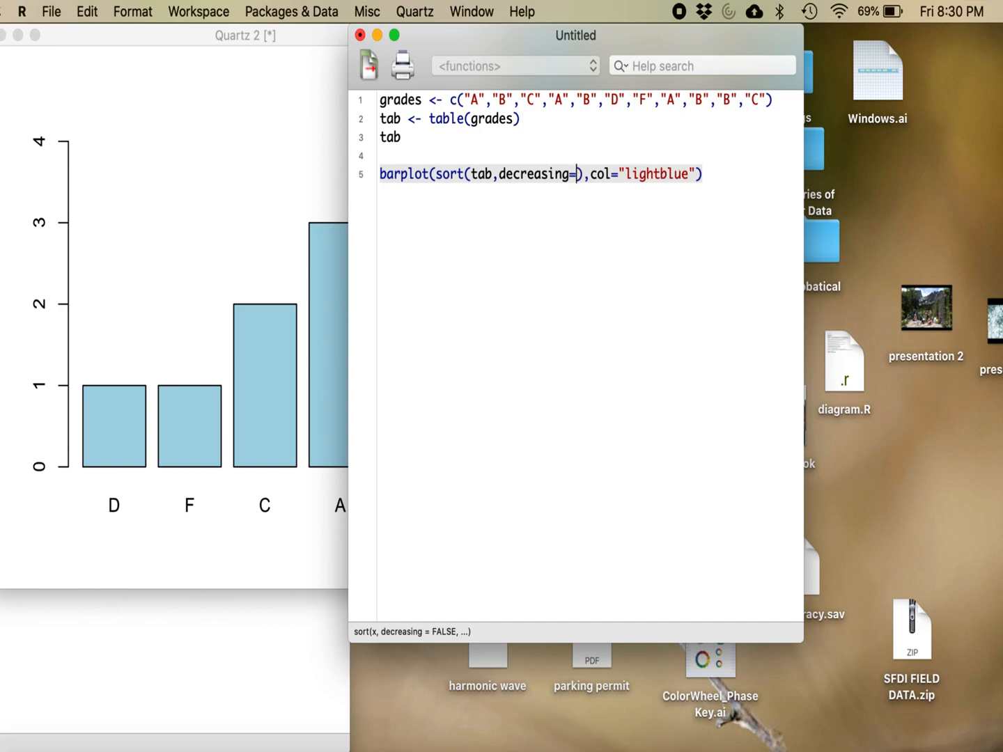
text(T)
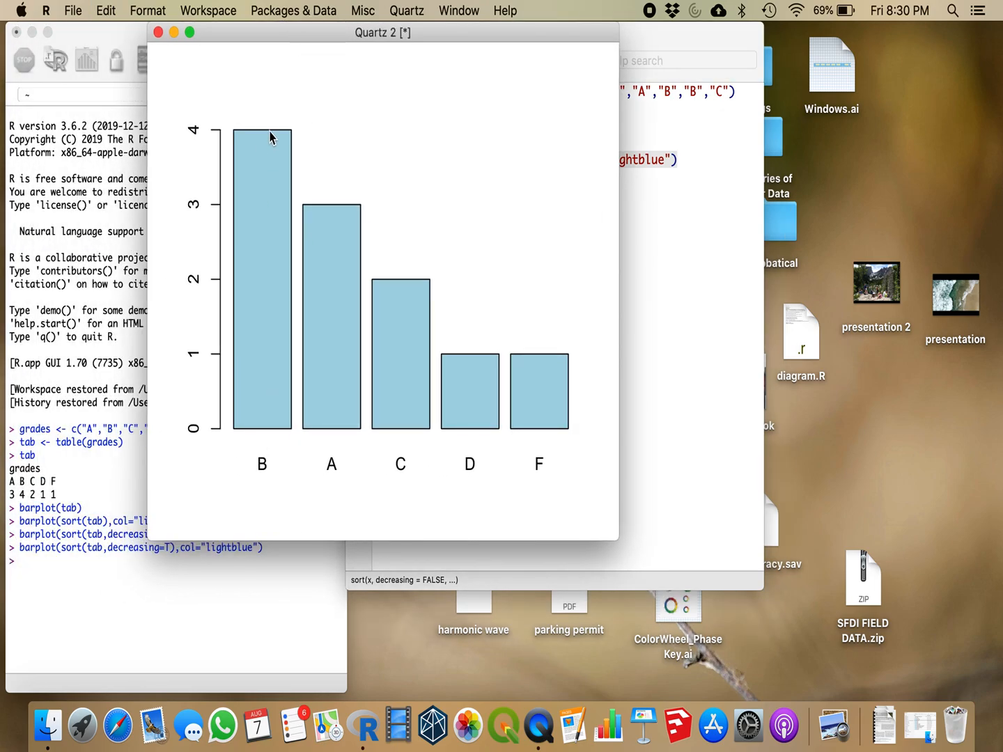
mouse_move(393, 321)
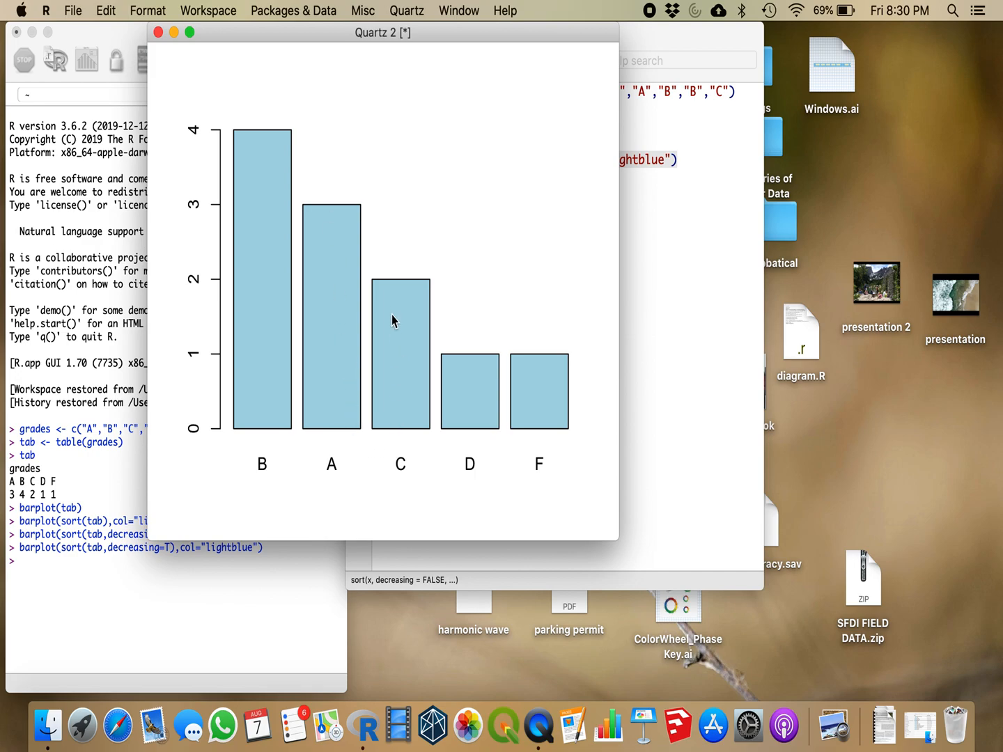
mouse_move(430, 346)
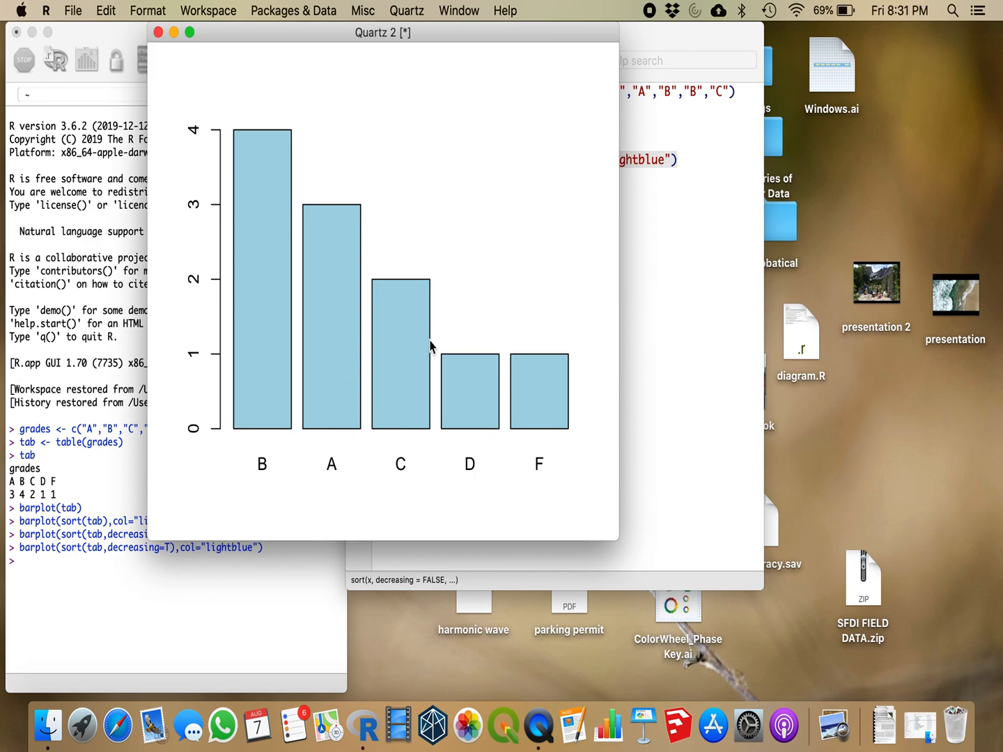
mouse_move(528, 378)
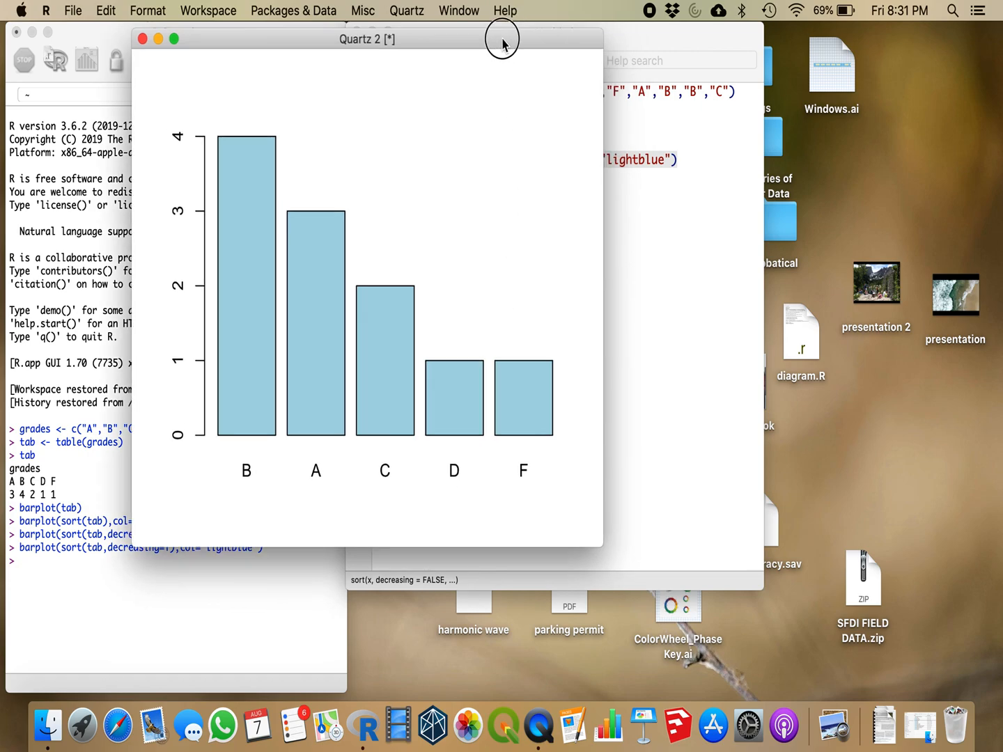
Move the descending light-blue chart window aside and bring the script editor to the front.
drag(501, 38, 428, 57)
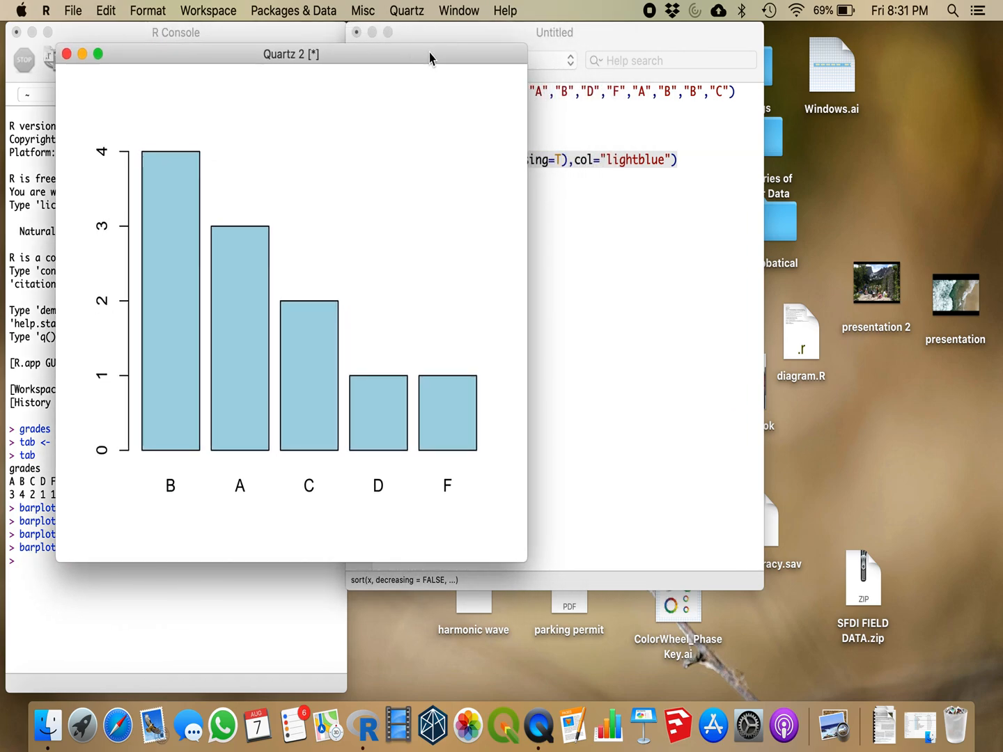
click(554, 32)
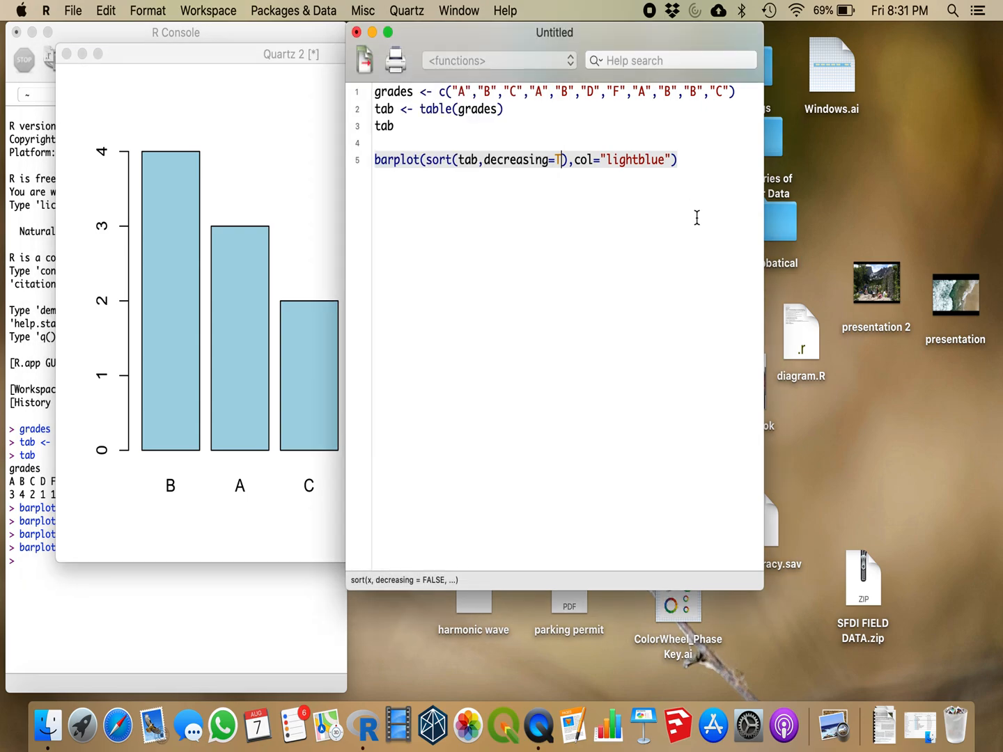